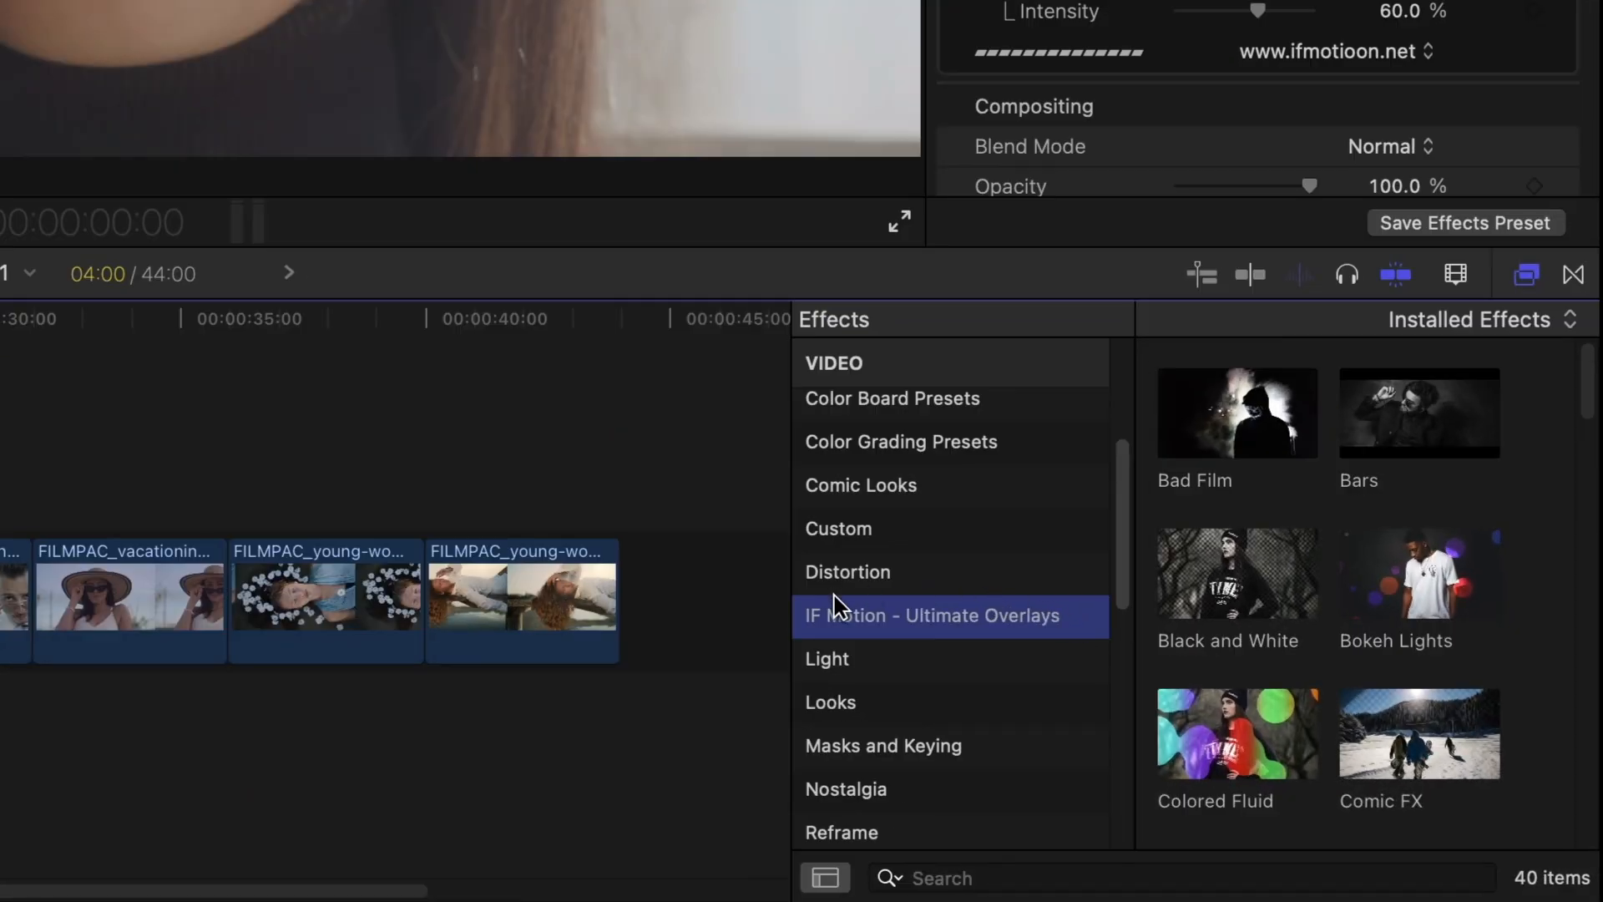
mouse_move(877, 838)
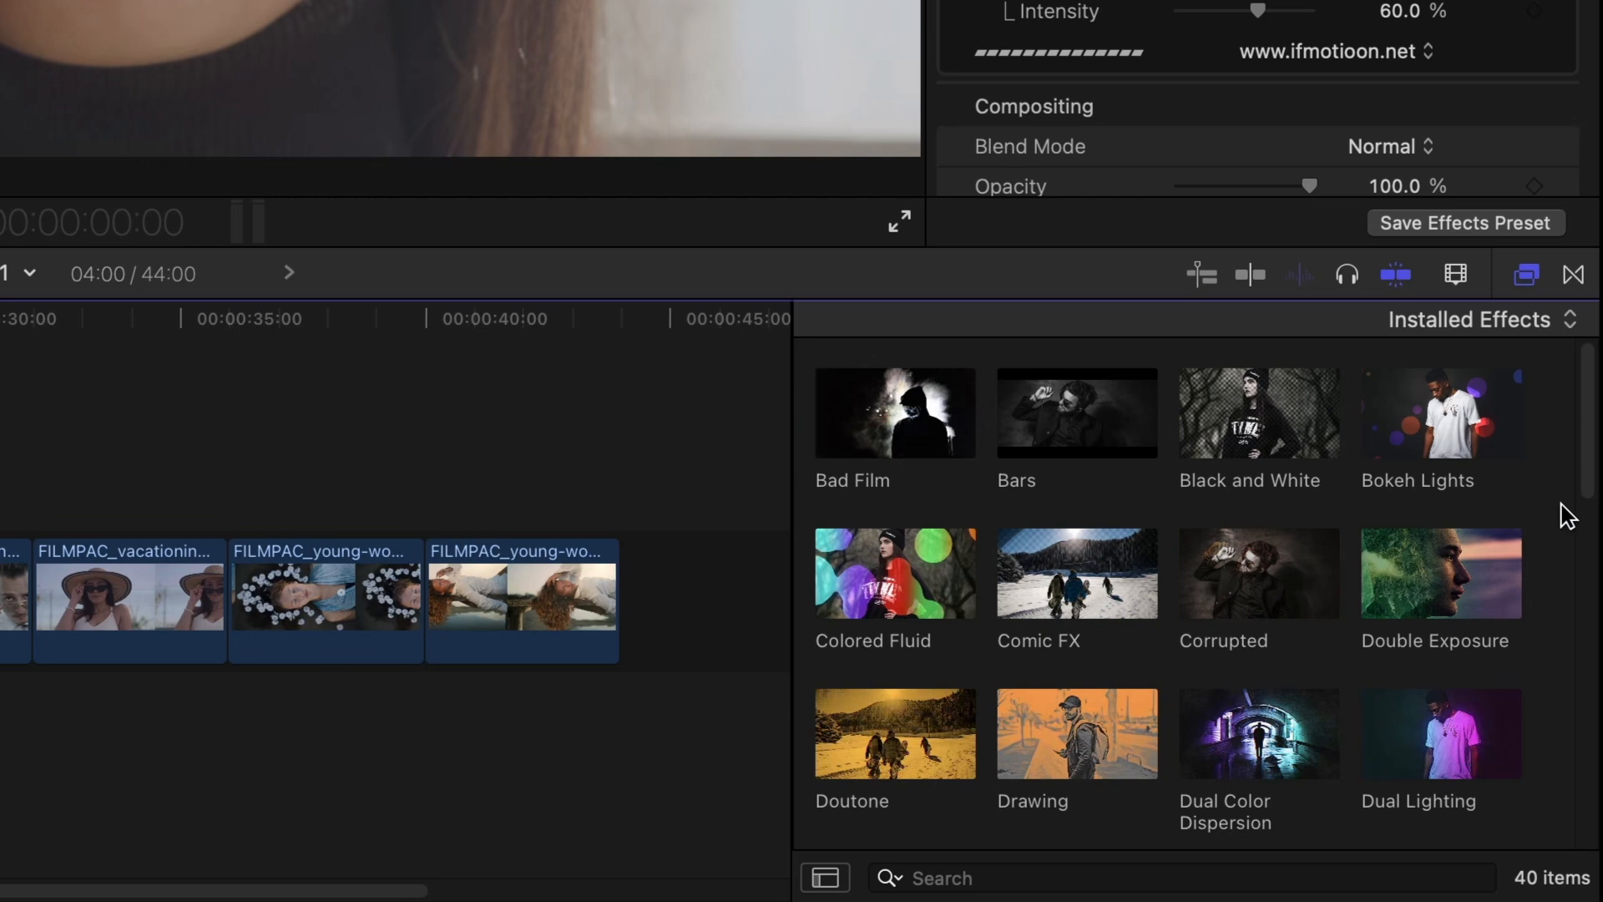
Step: Scroll the IF Motion Ultimate Overlays thumbnail gallery past Bad Film, Bars and Bokeh Lights
scroll("down", 3)
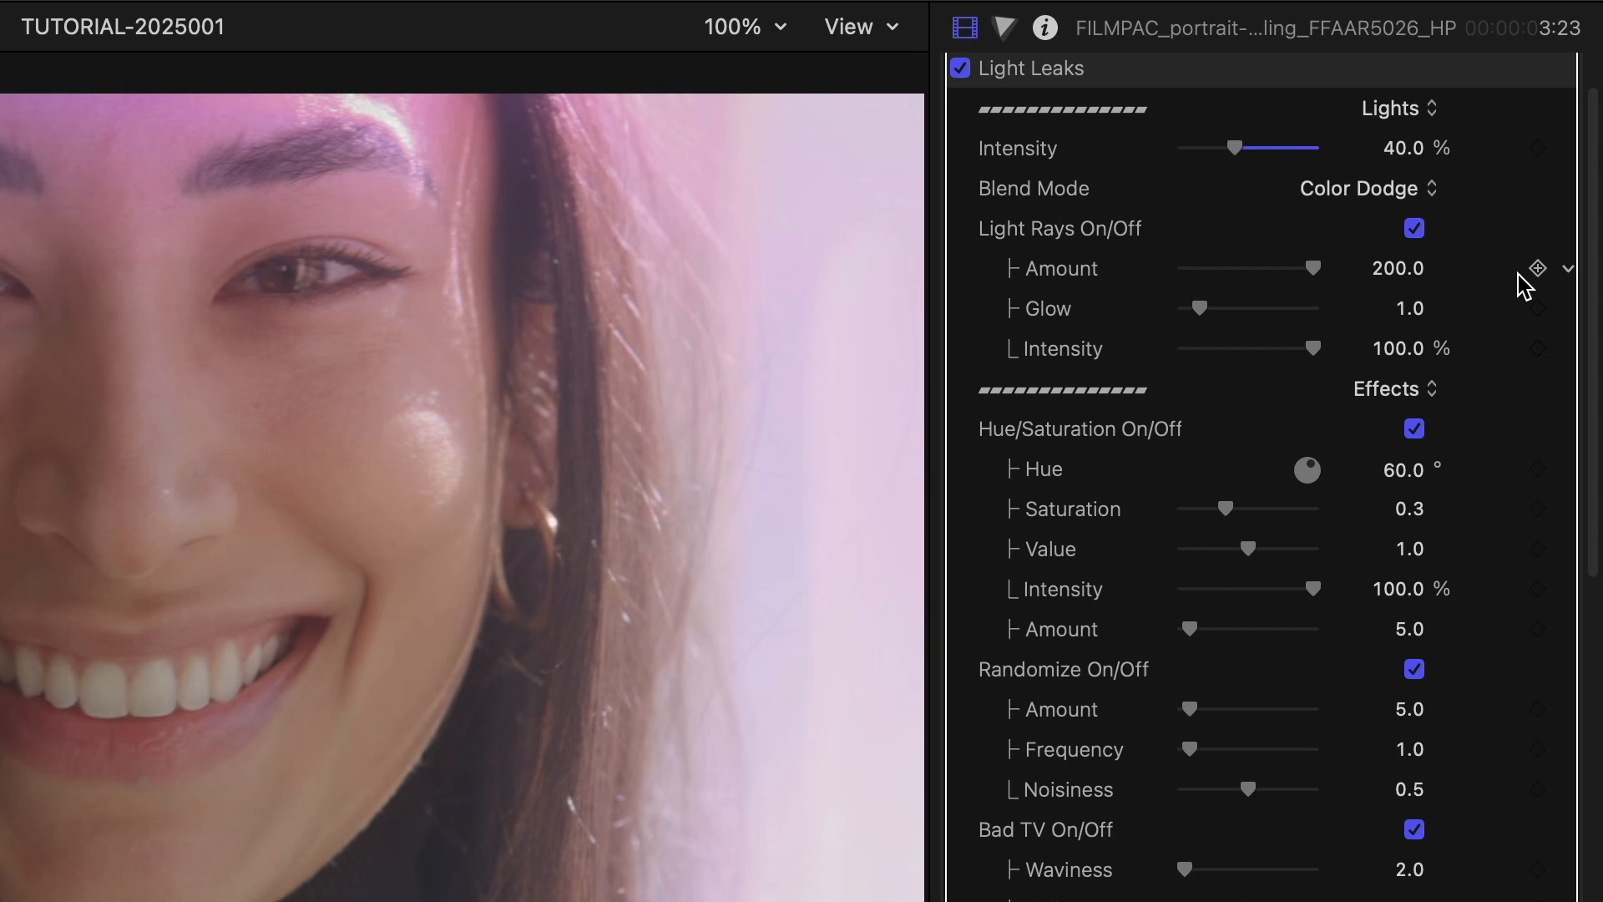
mouse_move(1427, 167)
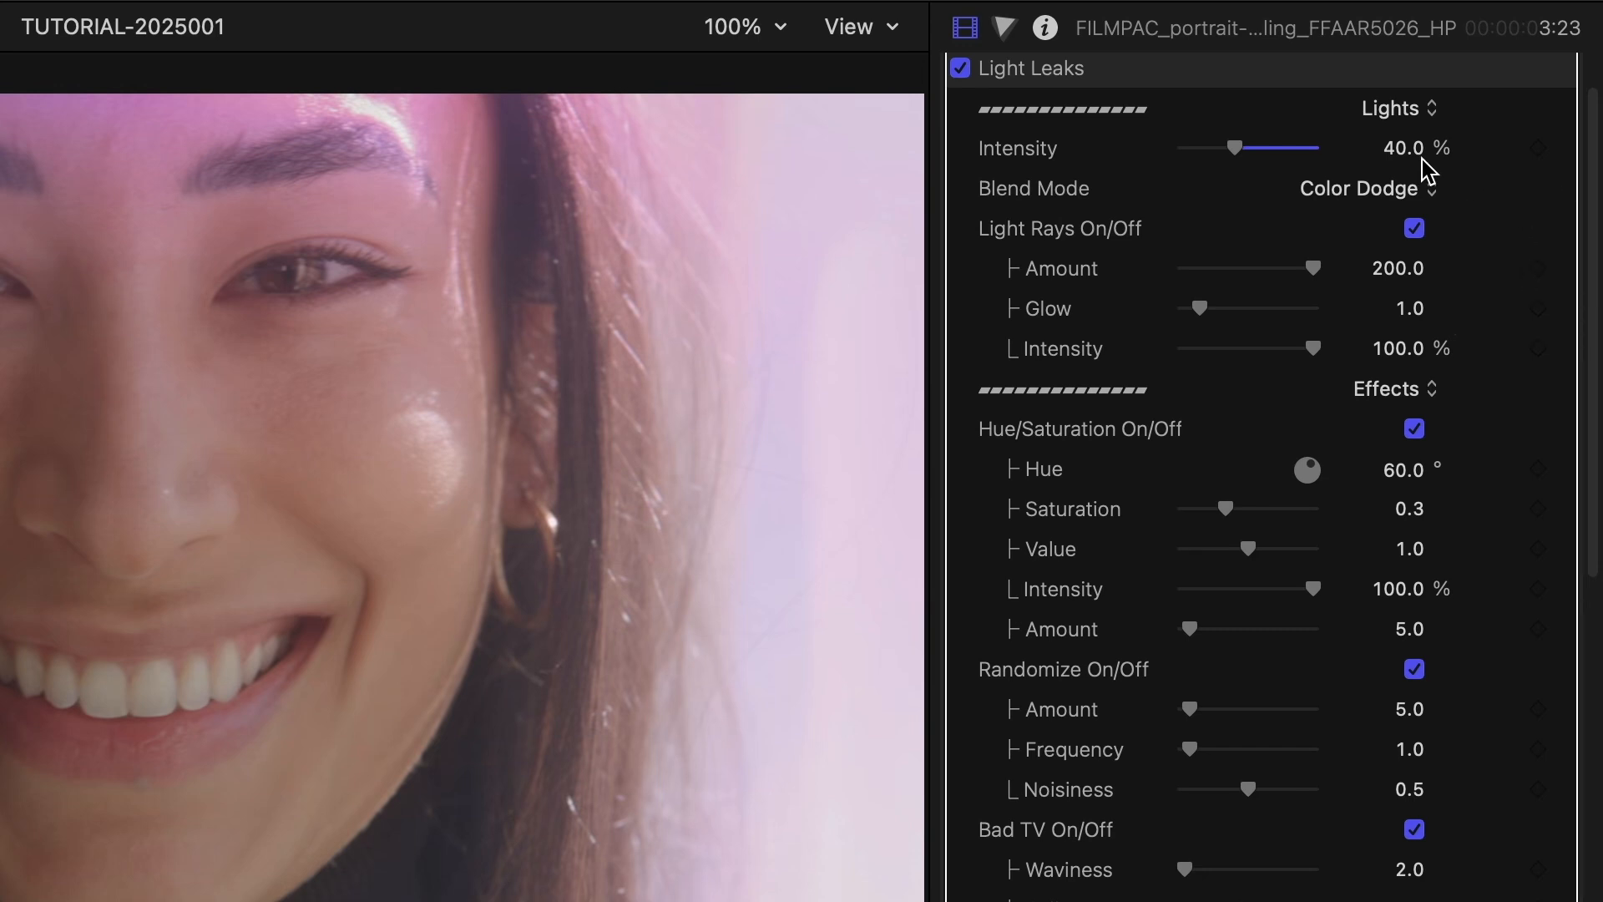
Step: Adjust Light Leaks to glow 1.09, light-ray intensity 69.45% and randomize amount 42
left_click_drag(1249, 148, 1295, 148)
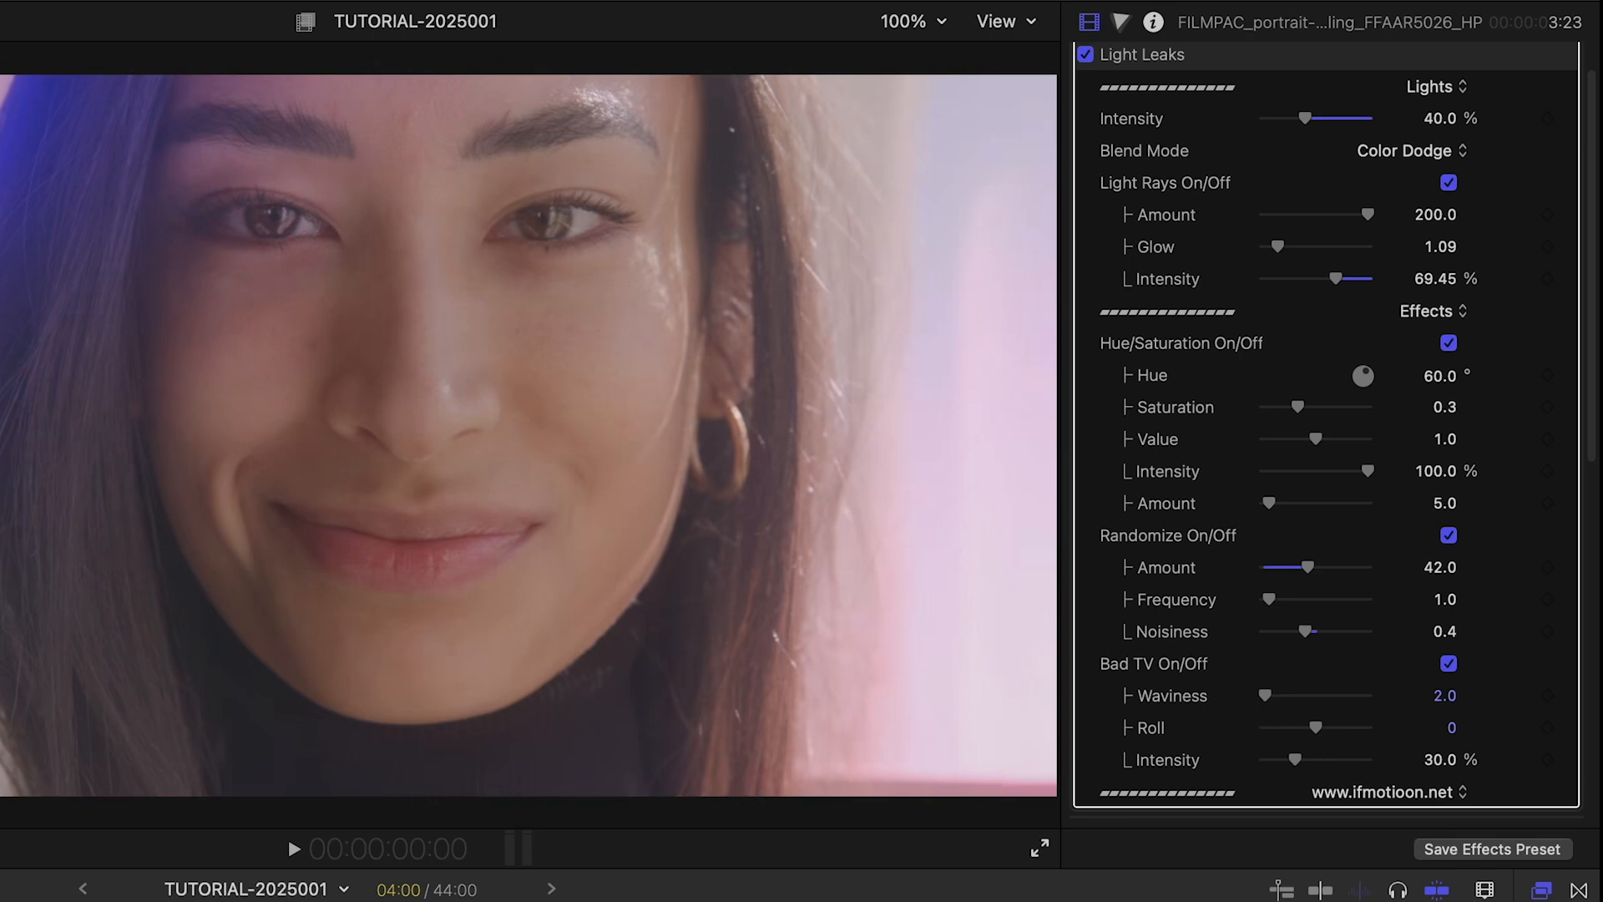
left_click_drag(1267, 695, 1184, 711)
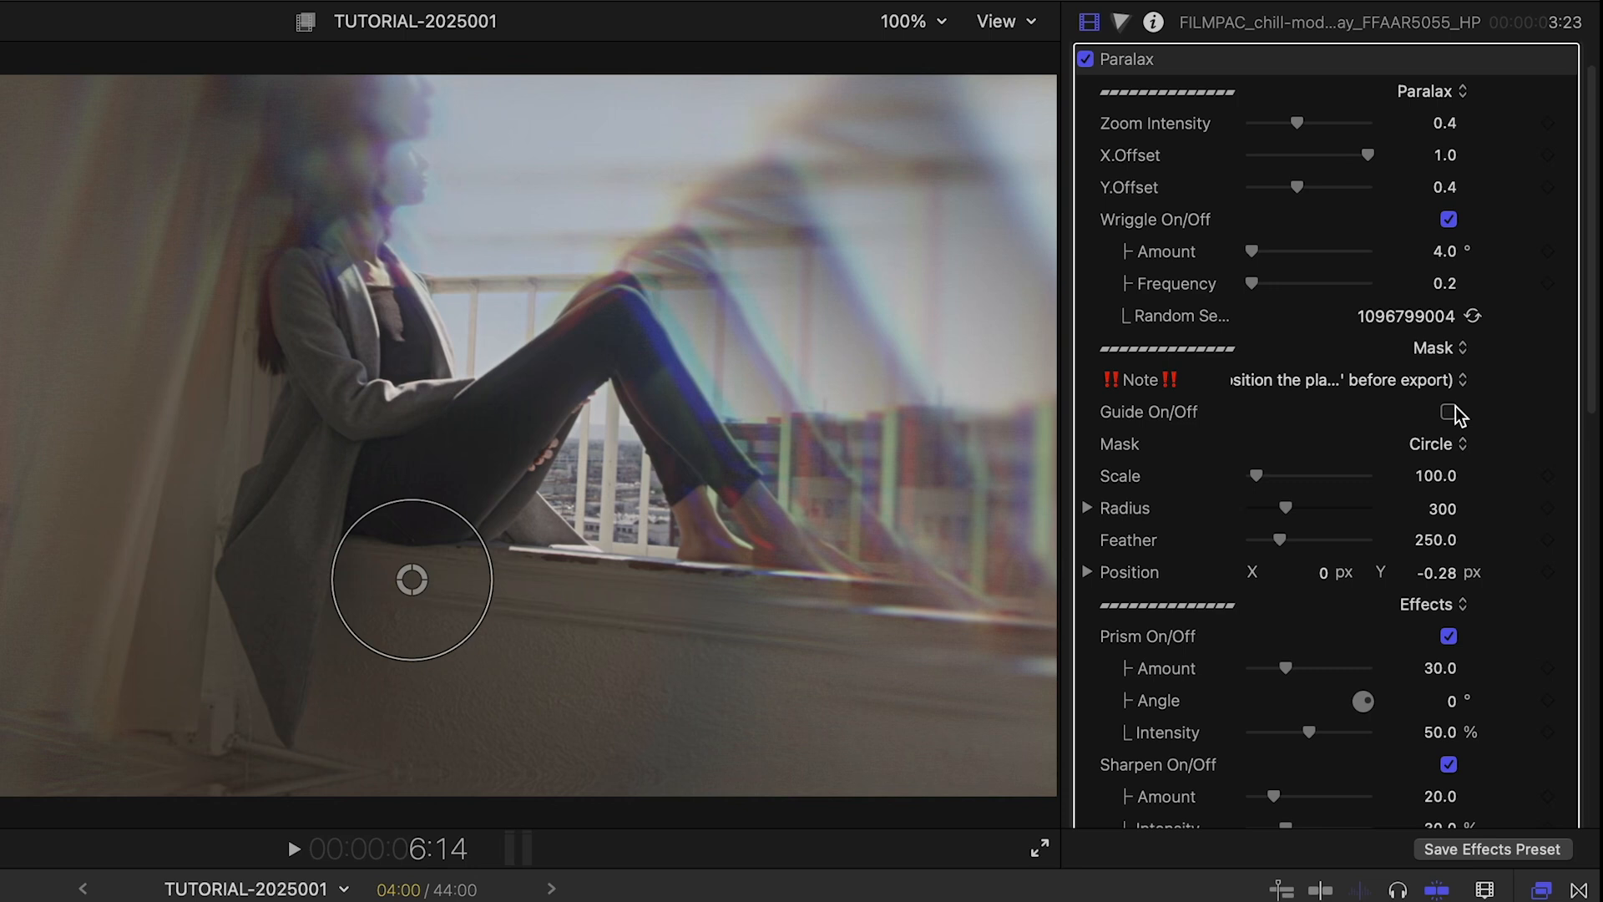
Step: Toggle the Paralax guide on to position the circular mask on the balcony clip
left_click(1449, 412)
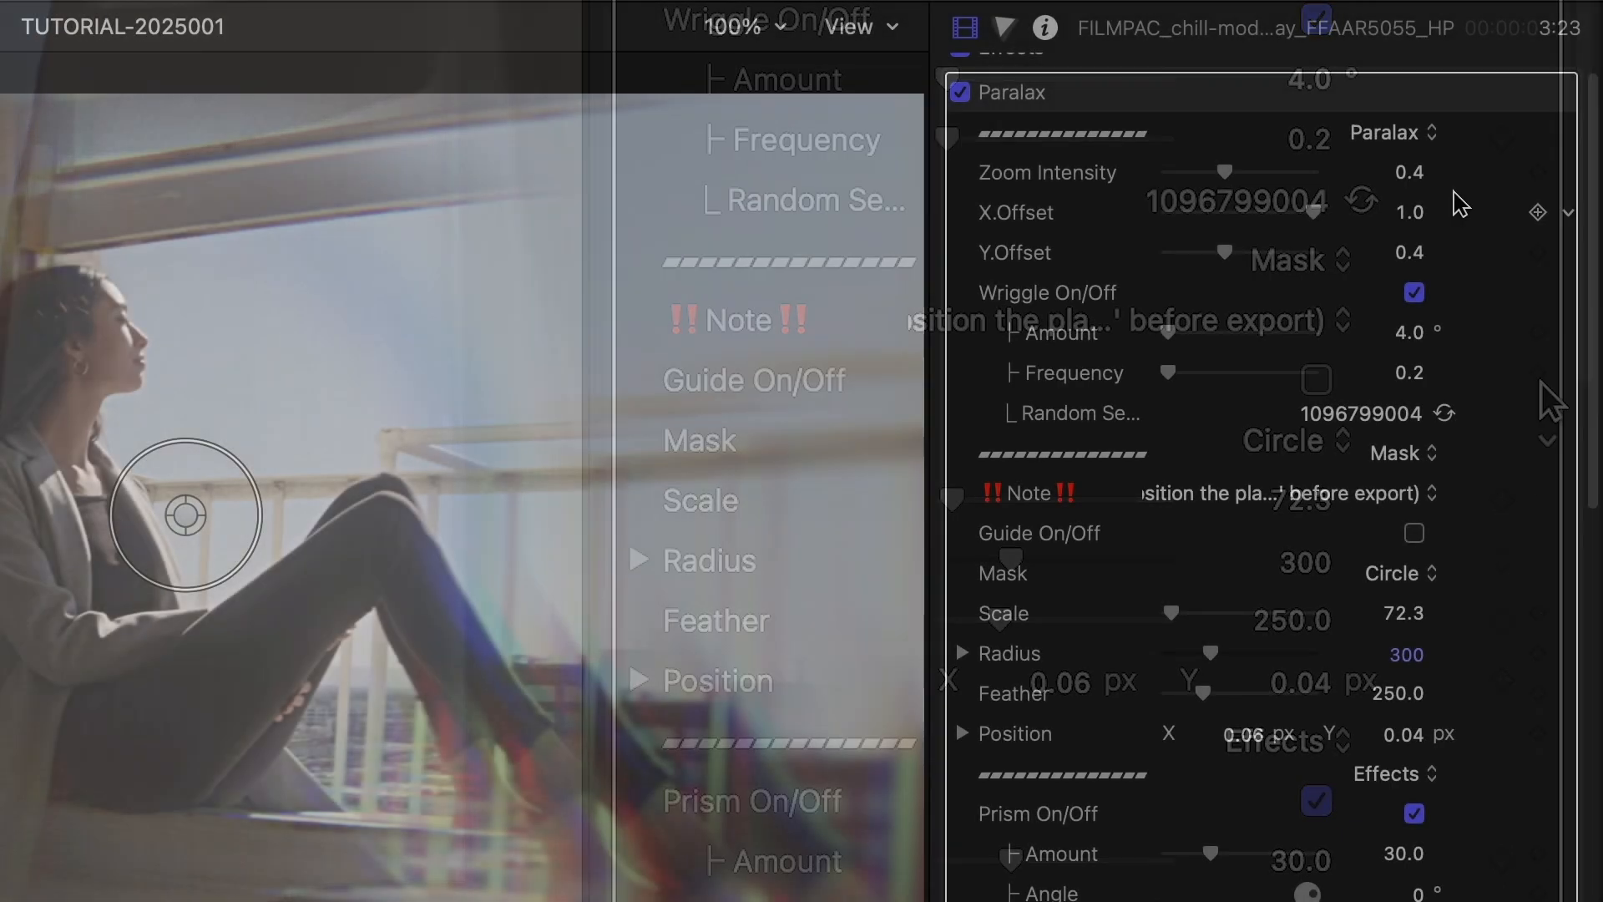
Step: Raise Paralax prism amount to 60.82, sharpen to 68, and adjust the added noise amount
left_click_drag(1232, 172, 1247, 172)
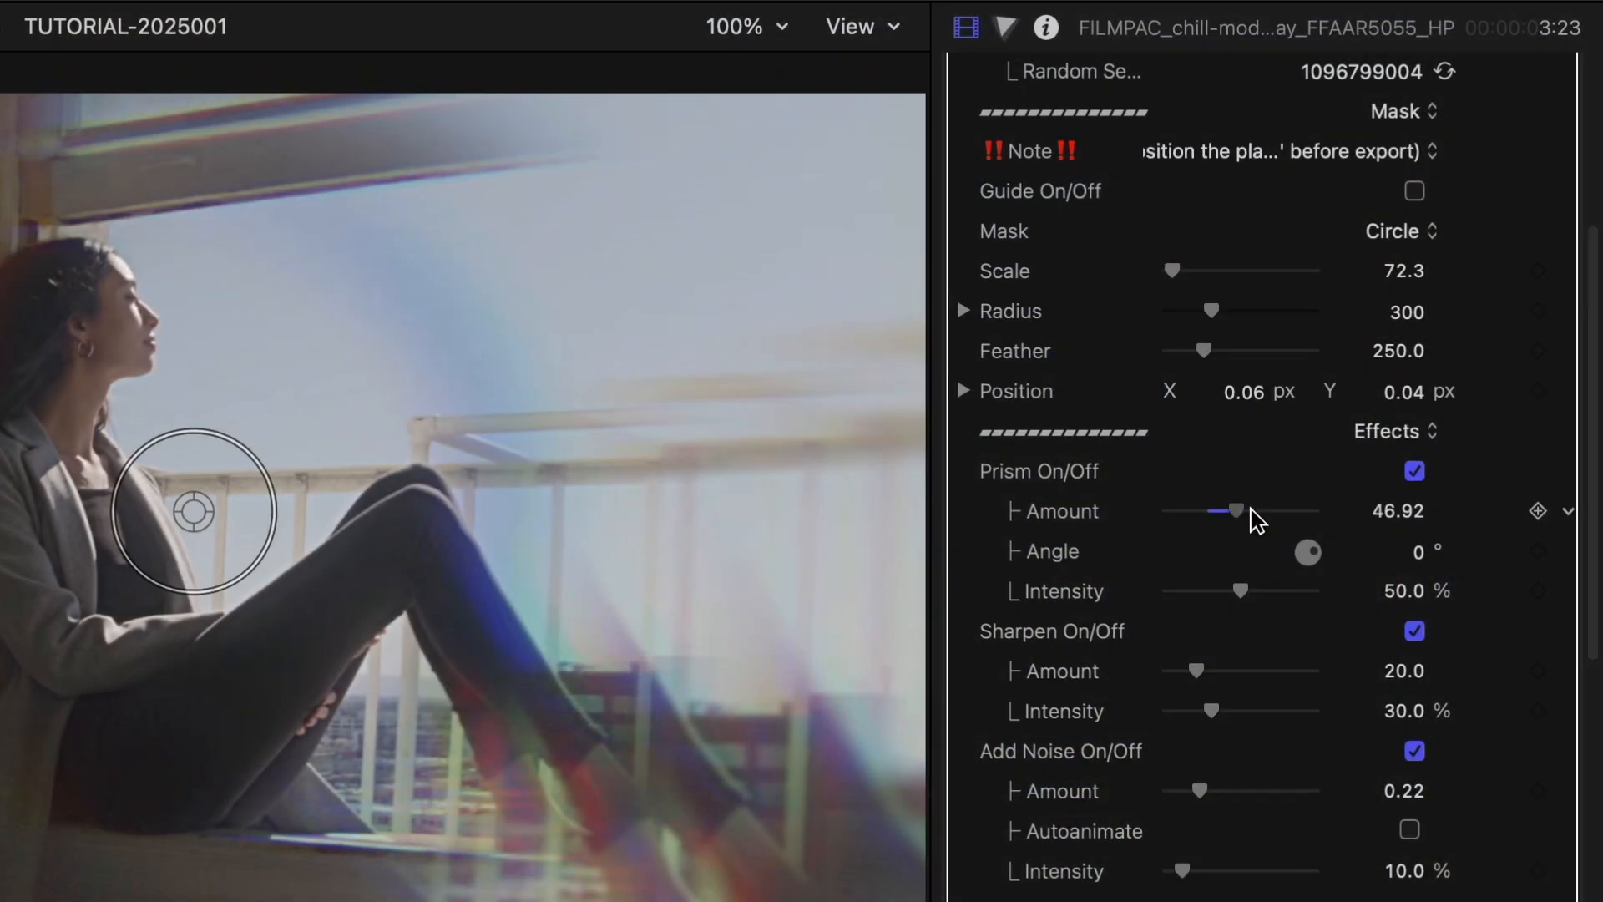
left_click_drag(1233, 511, 1262, 492)
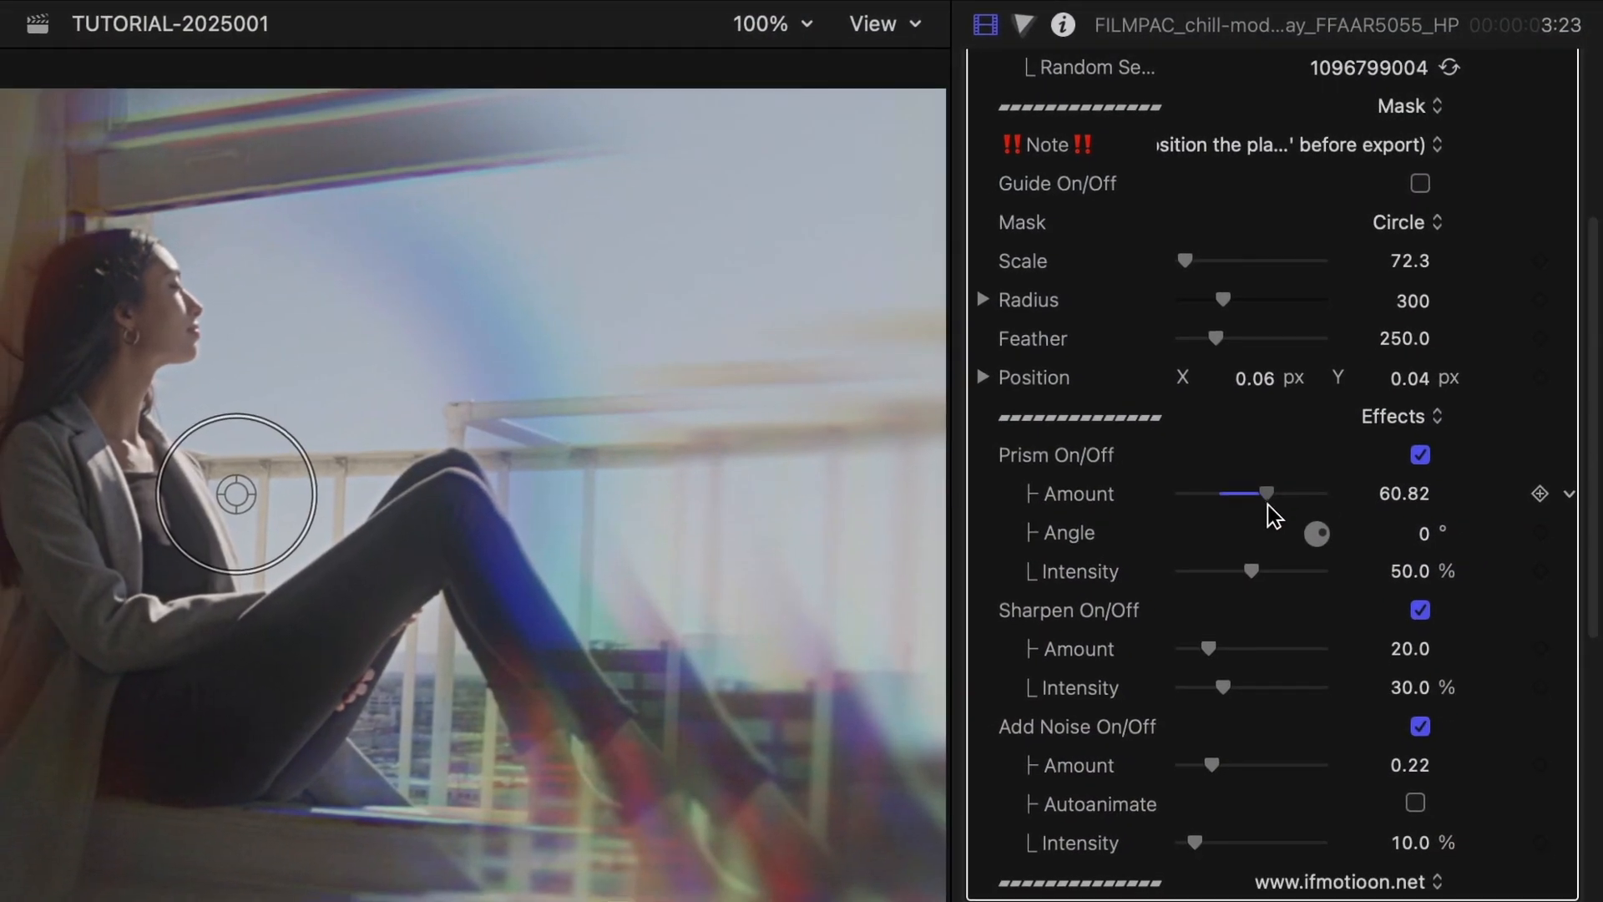
left_click_drag(1204, 648, 1291, 613)
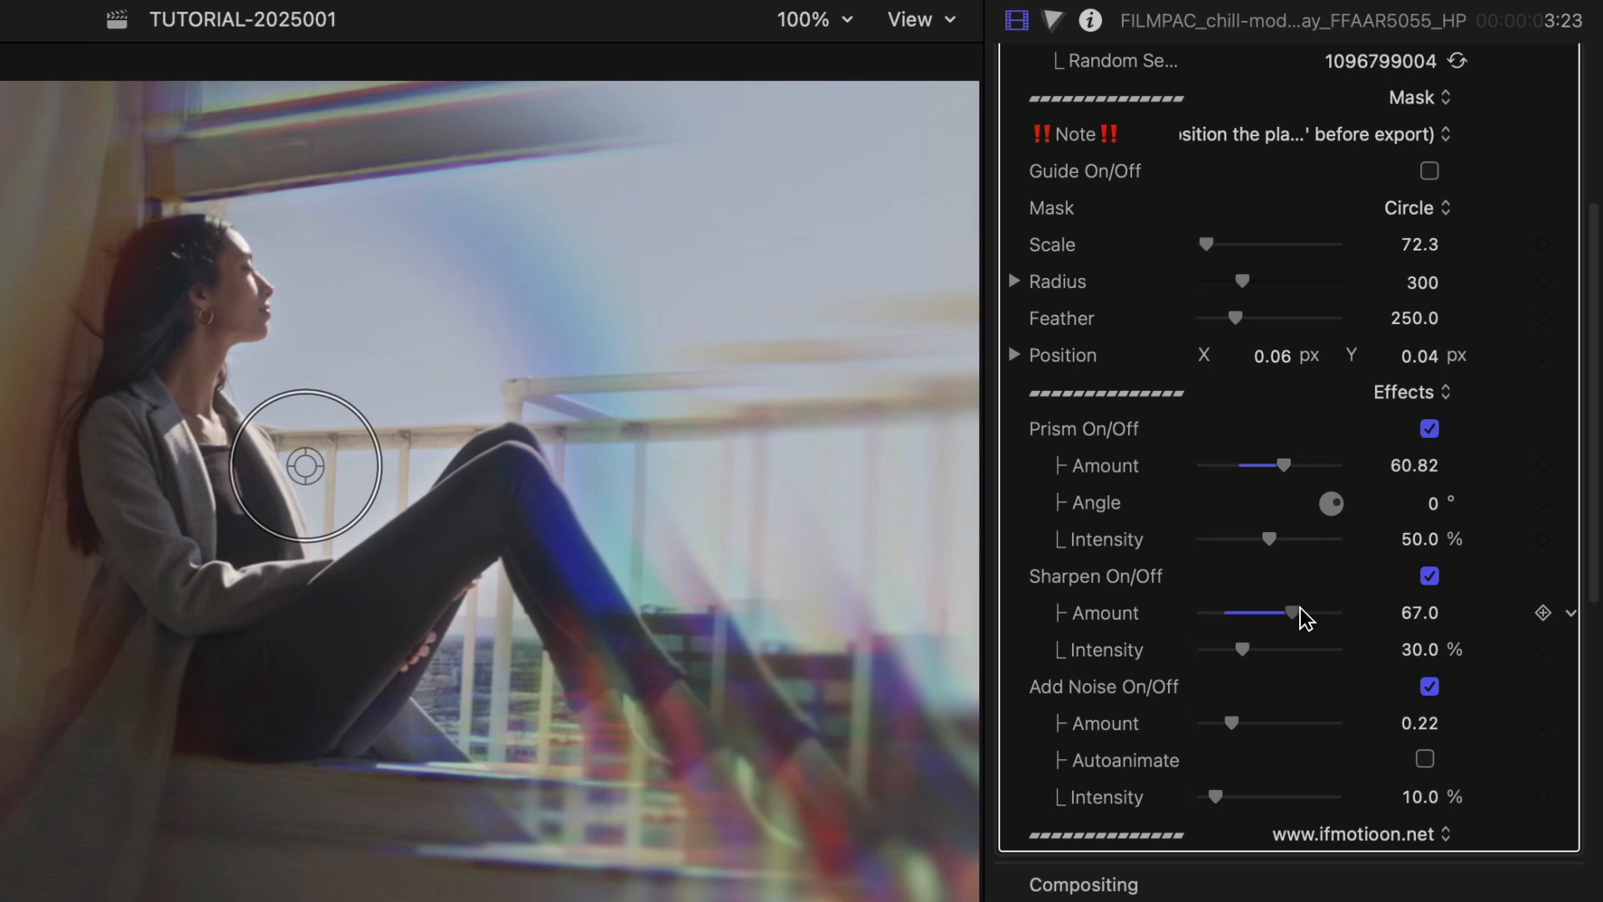
left_click_drag(1291, 612, 1312, 579)
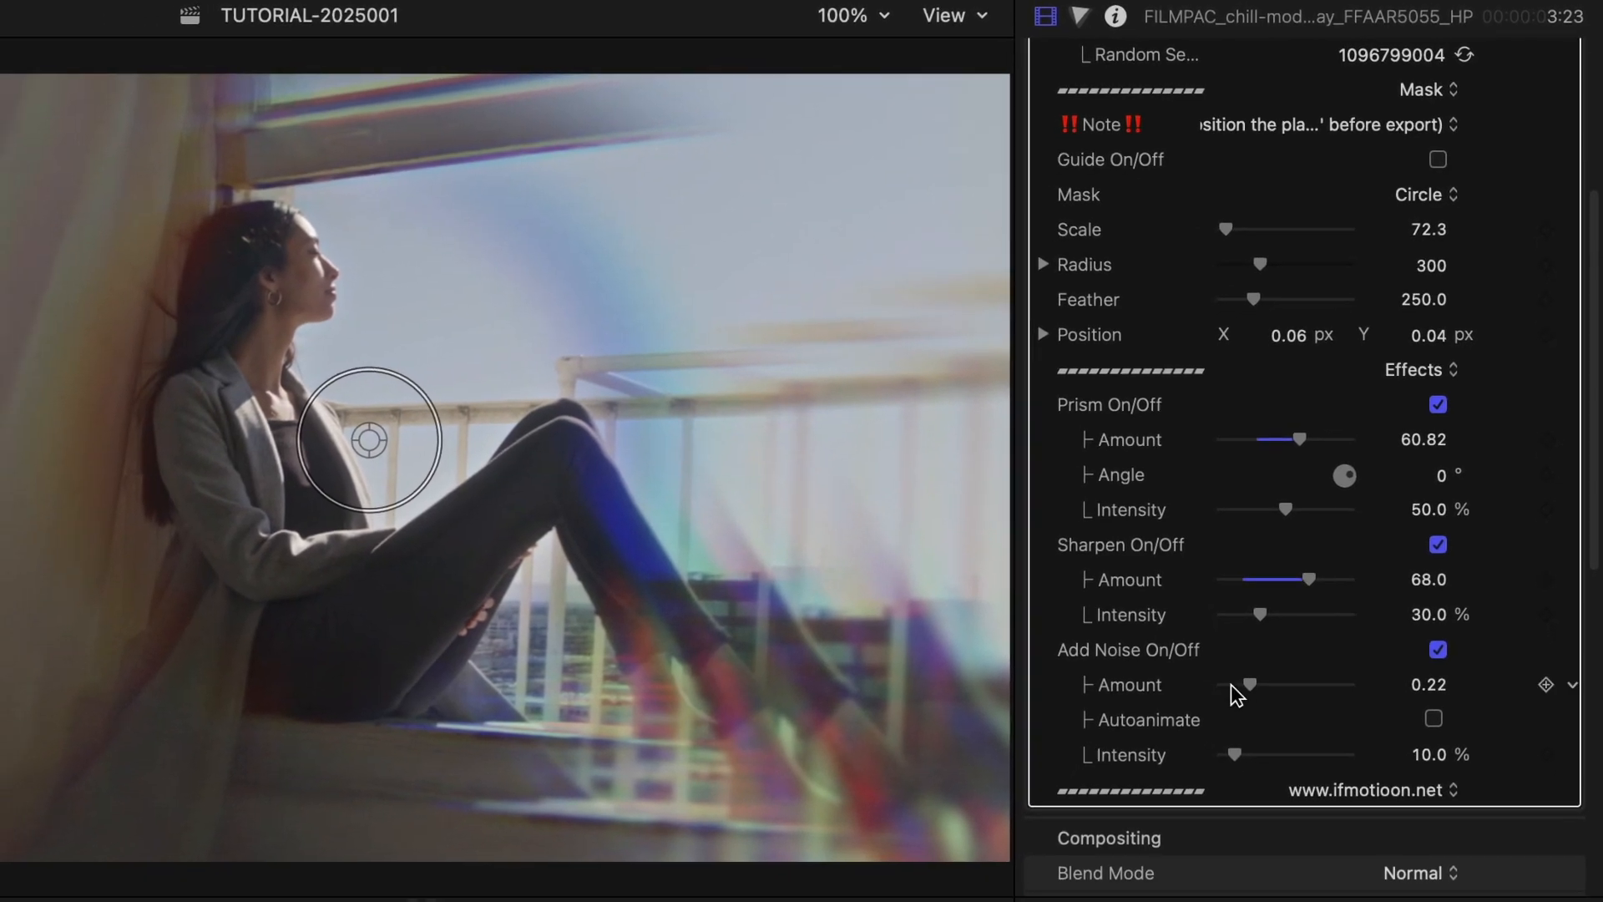
left_click_drag(1245, 684, 1349, 668)
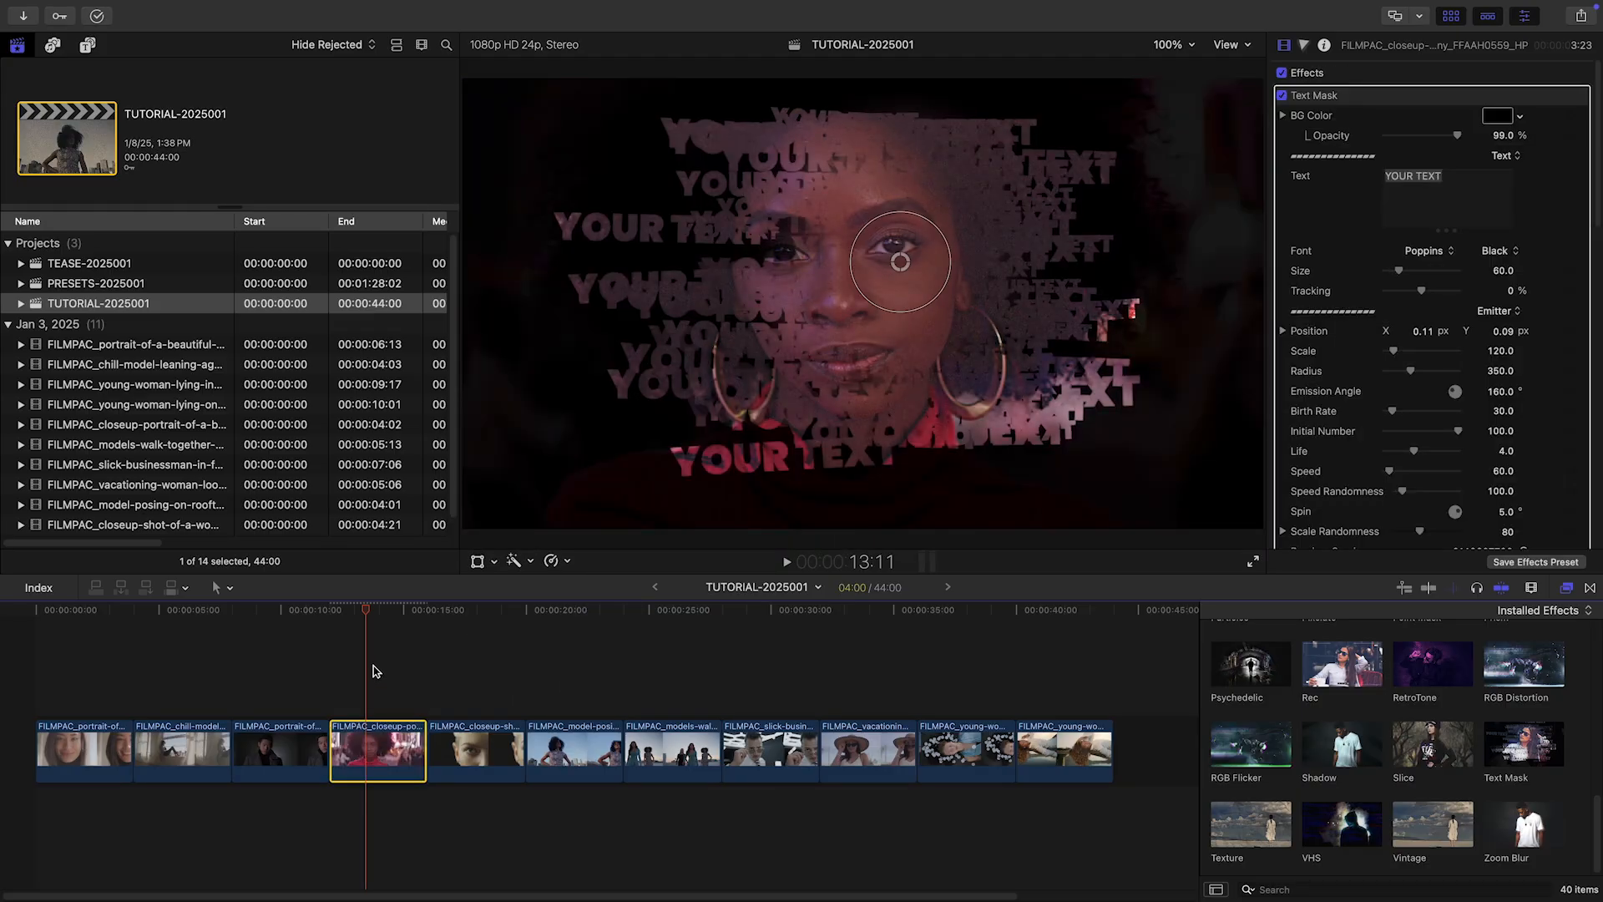
Step: Replace the Text Mask's YOUR TEXT with 'NEW YORK CITY'
type("NEW YORK CITY")
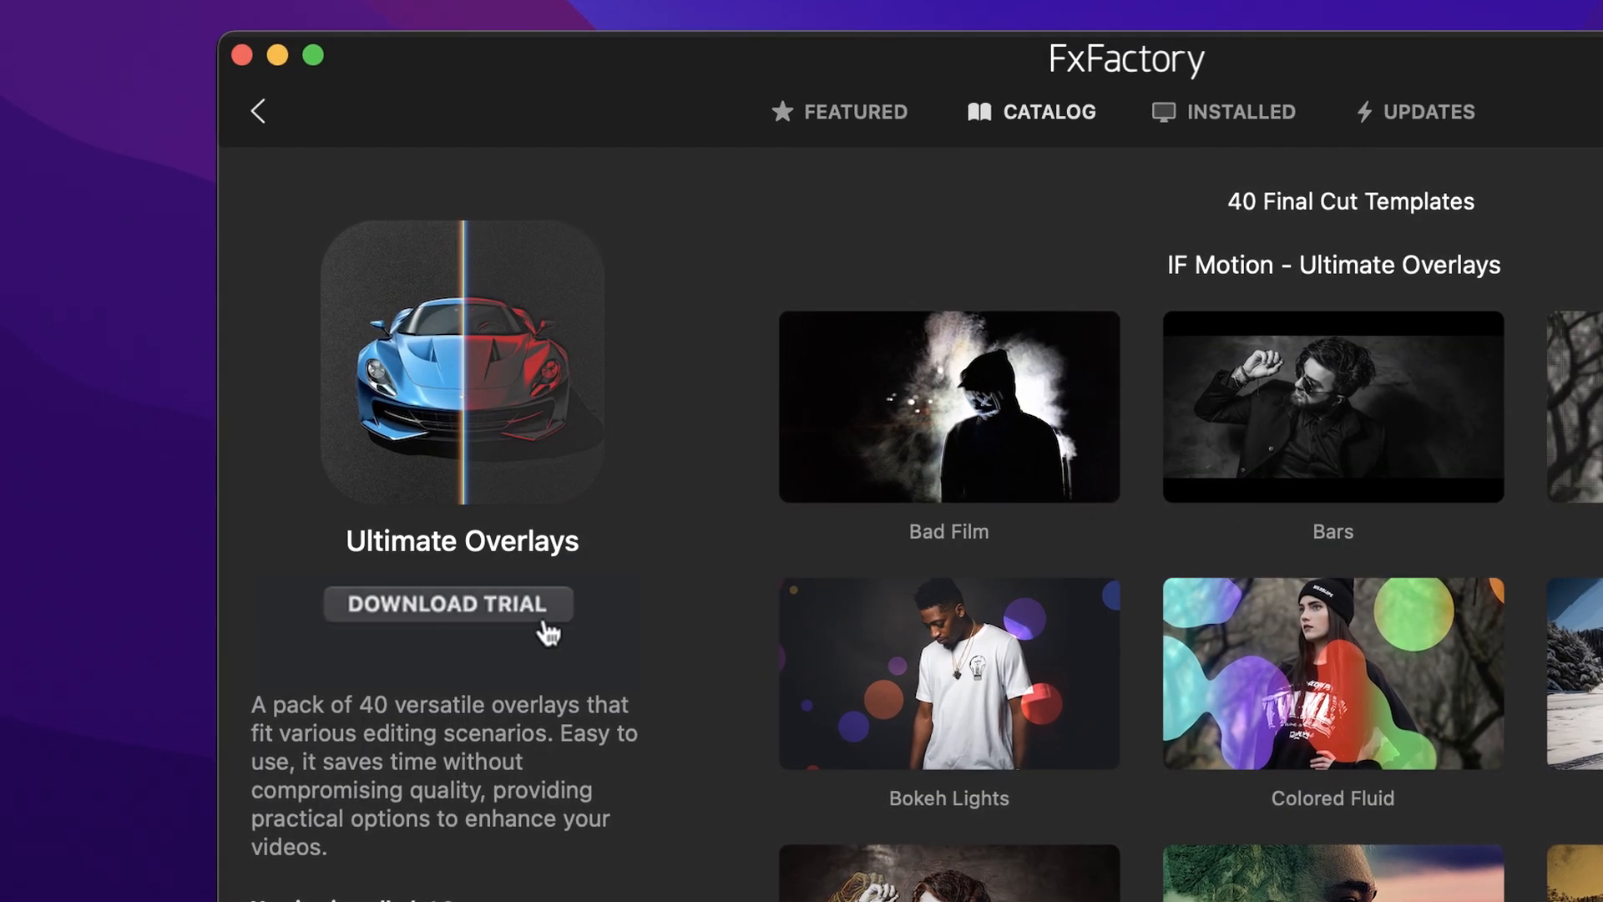
Step: Download the Ultimate Overlays trial from its FxFactory catalog page
left_click(447, 602)
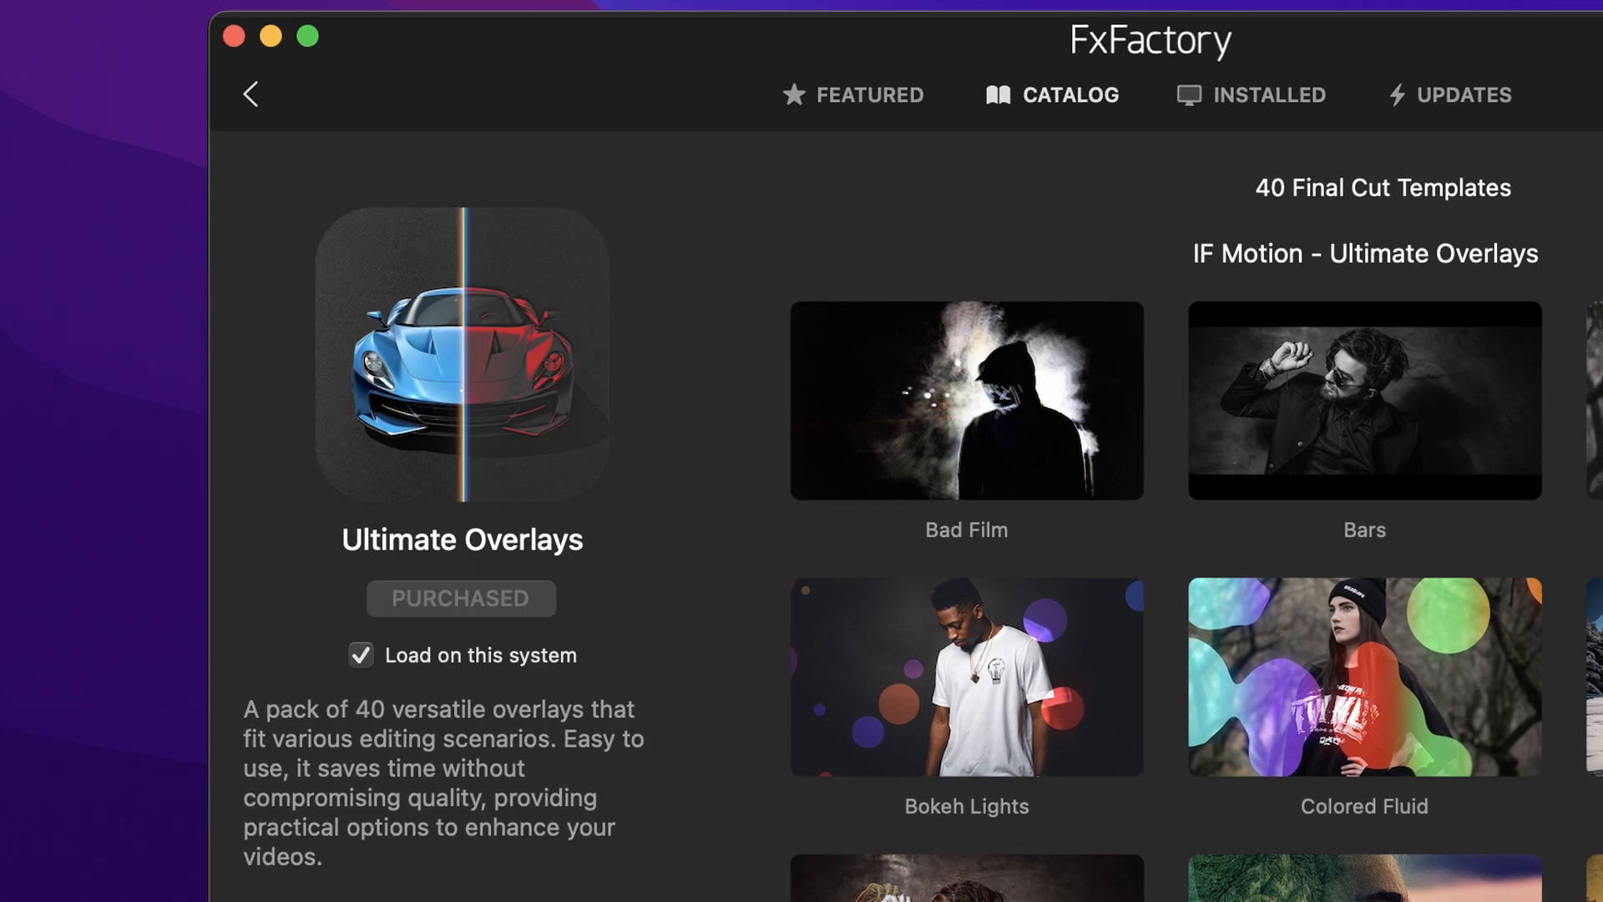